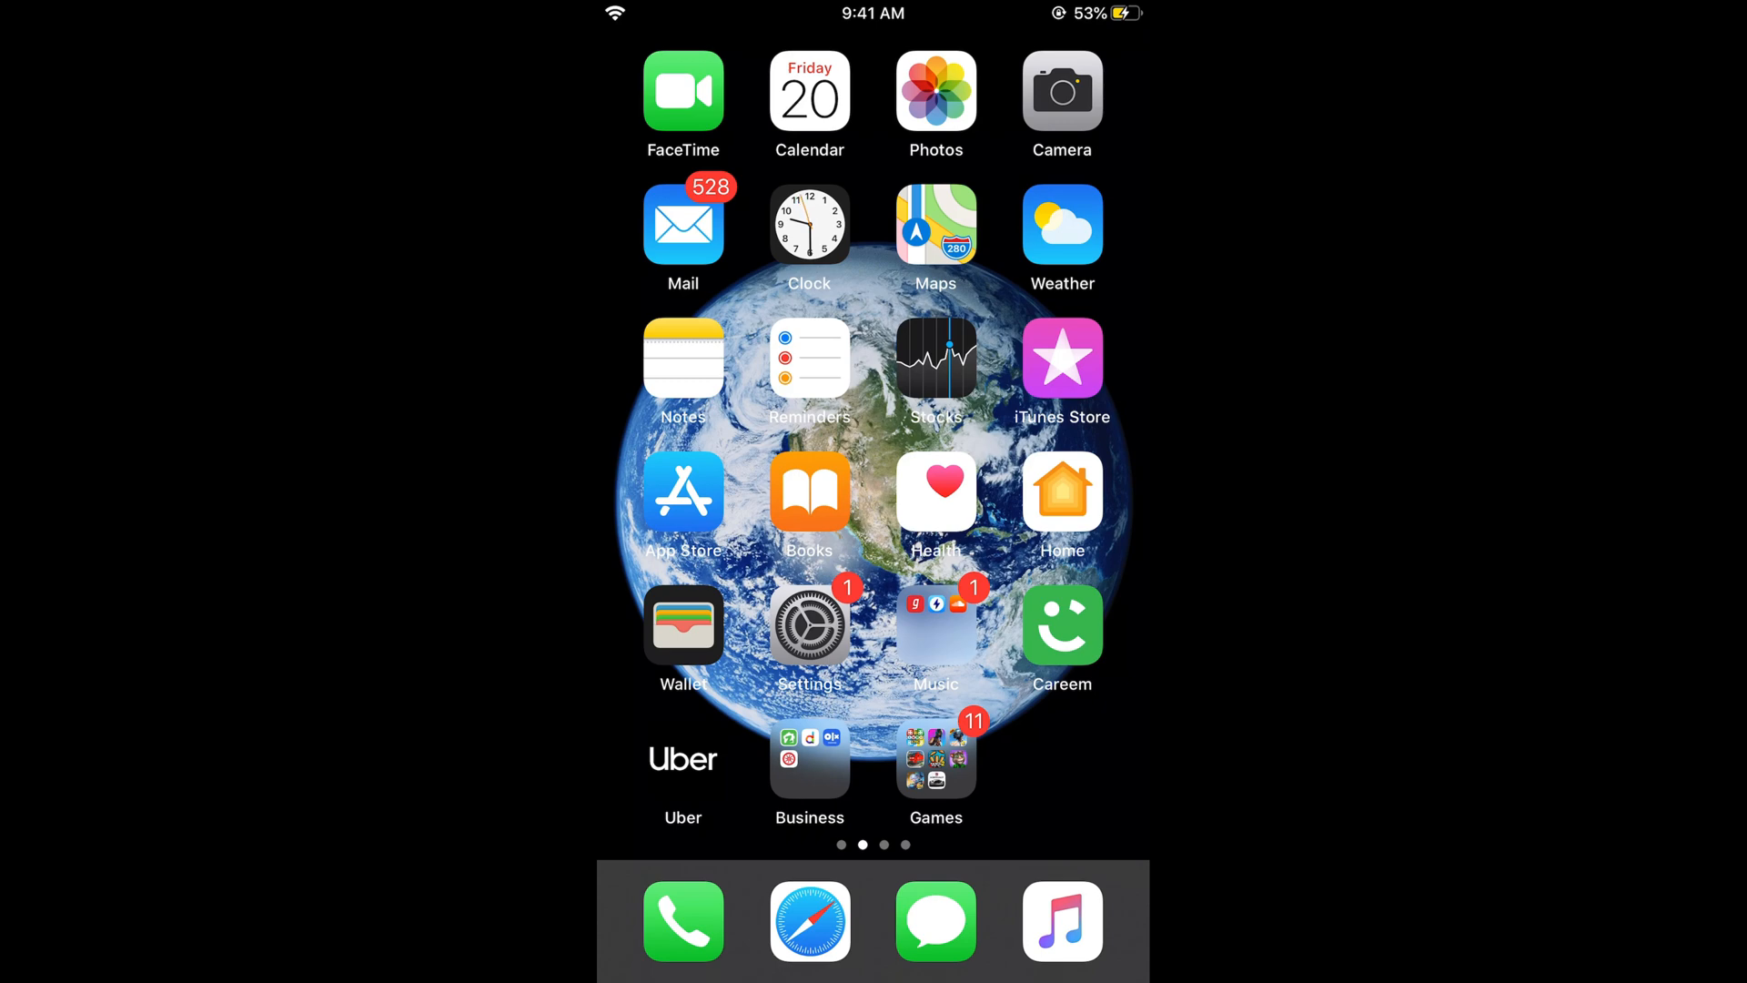
# Step: Open the Settings app from the Home Screen
pyautogui.click(808, 624)
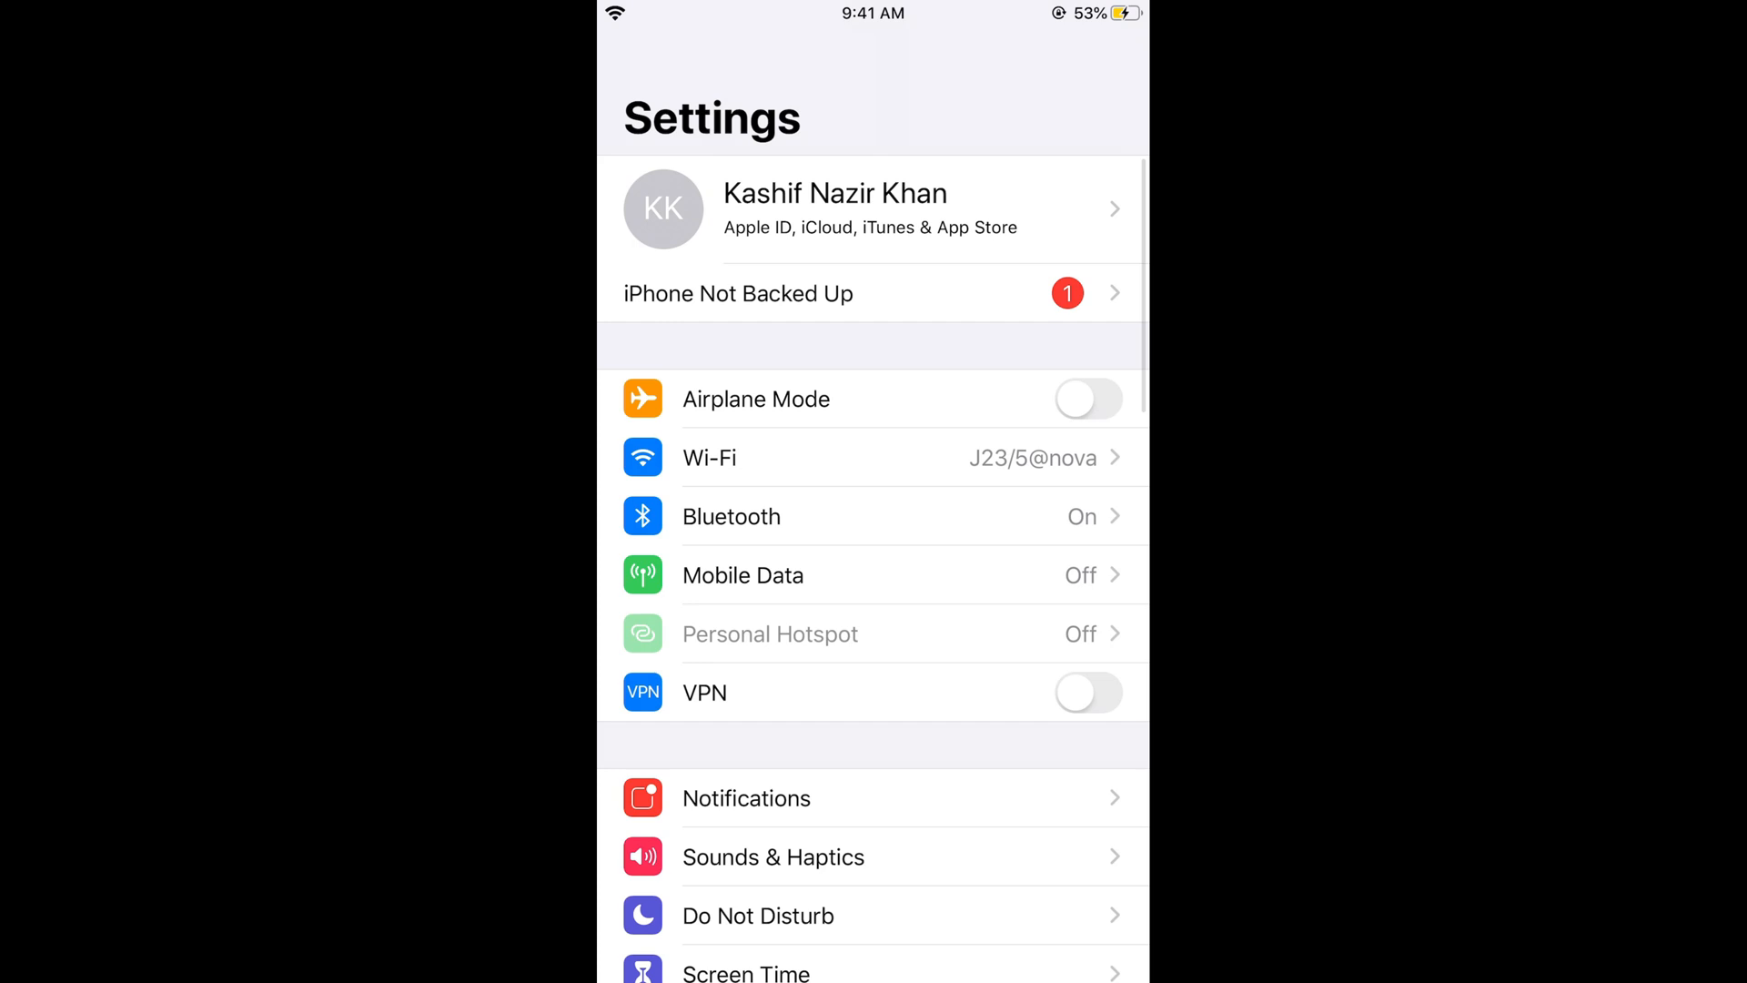
# Step: Scroll down the Settings list to reach Accessibility and its Touch options
pyautogui.scroll(-3)
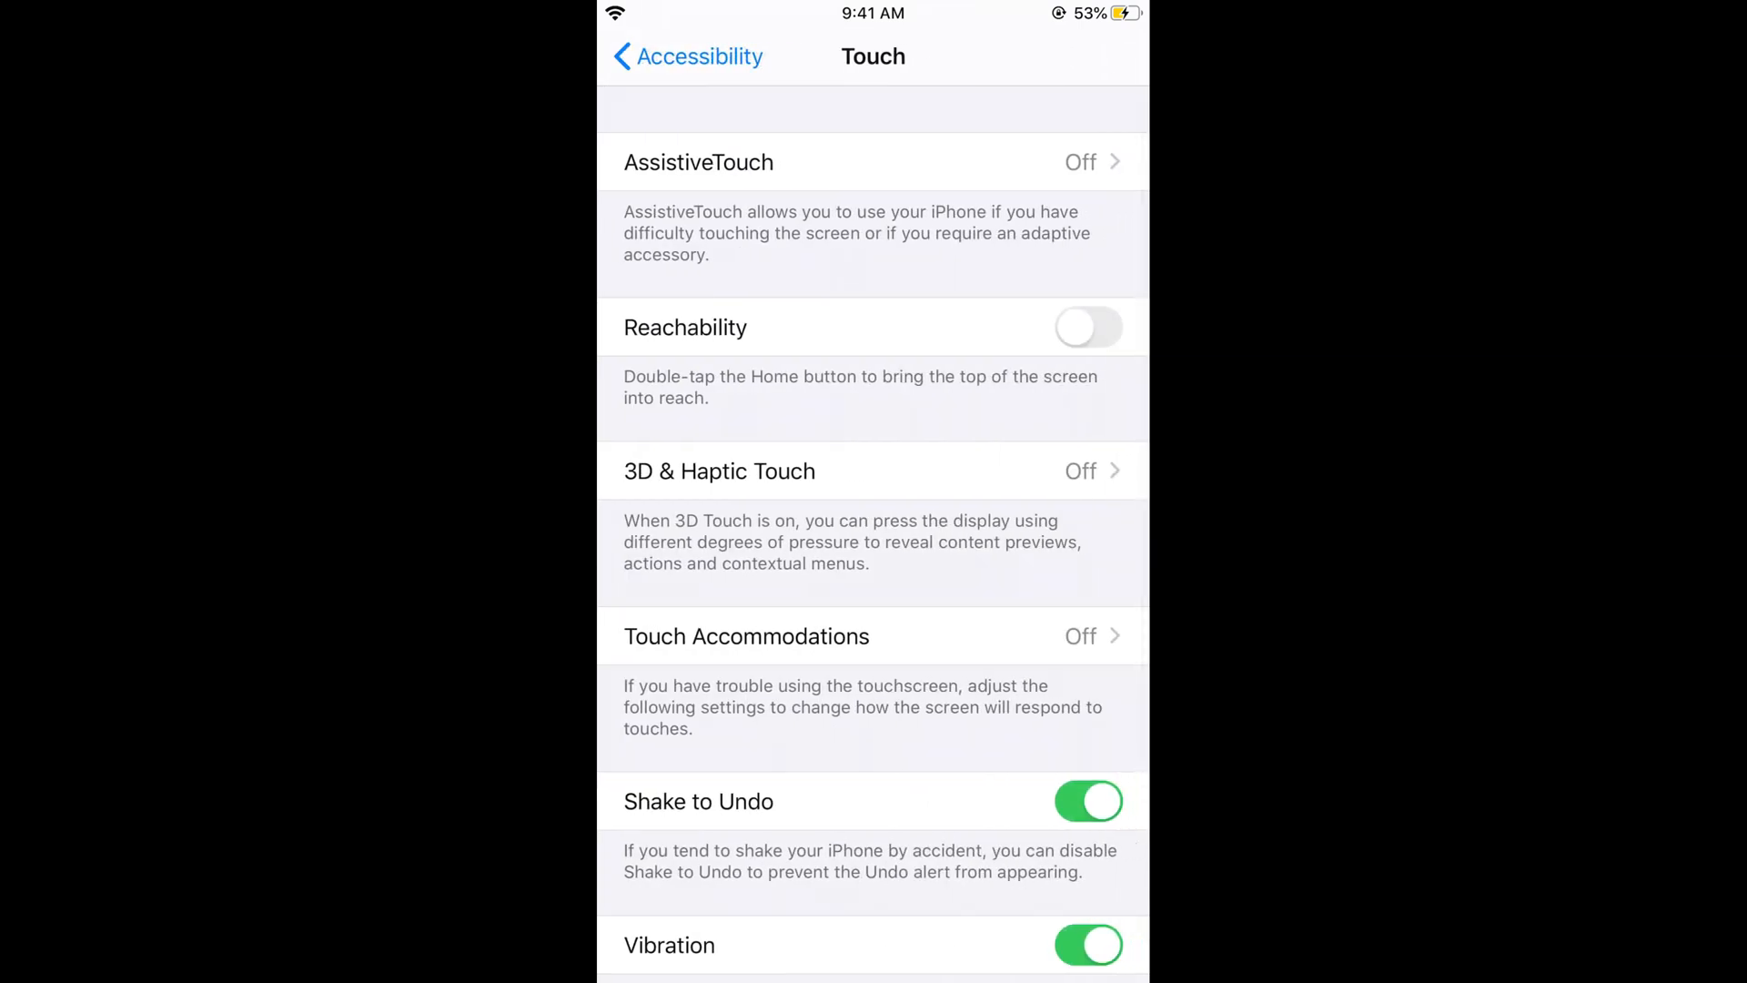
# Step: Switch the Reachability toggle on in the Touch settings
pyautogui.click(1088, 326)
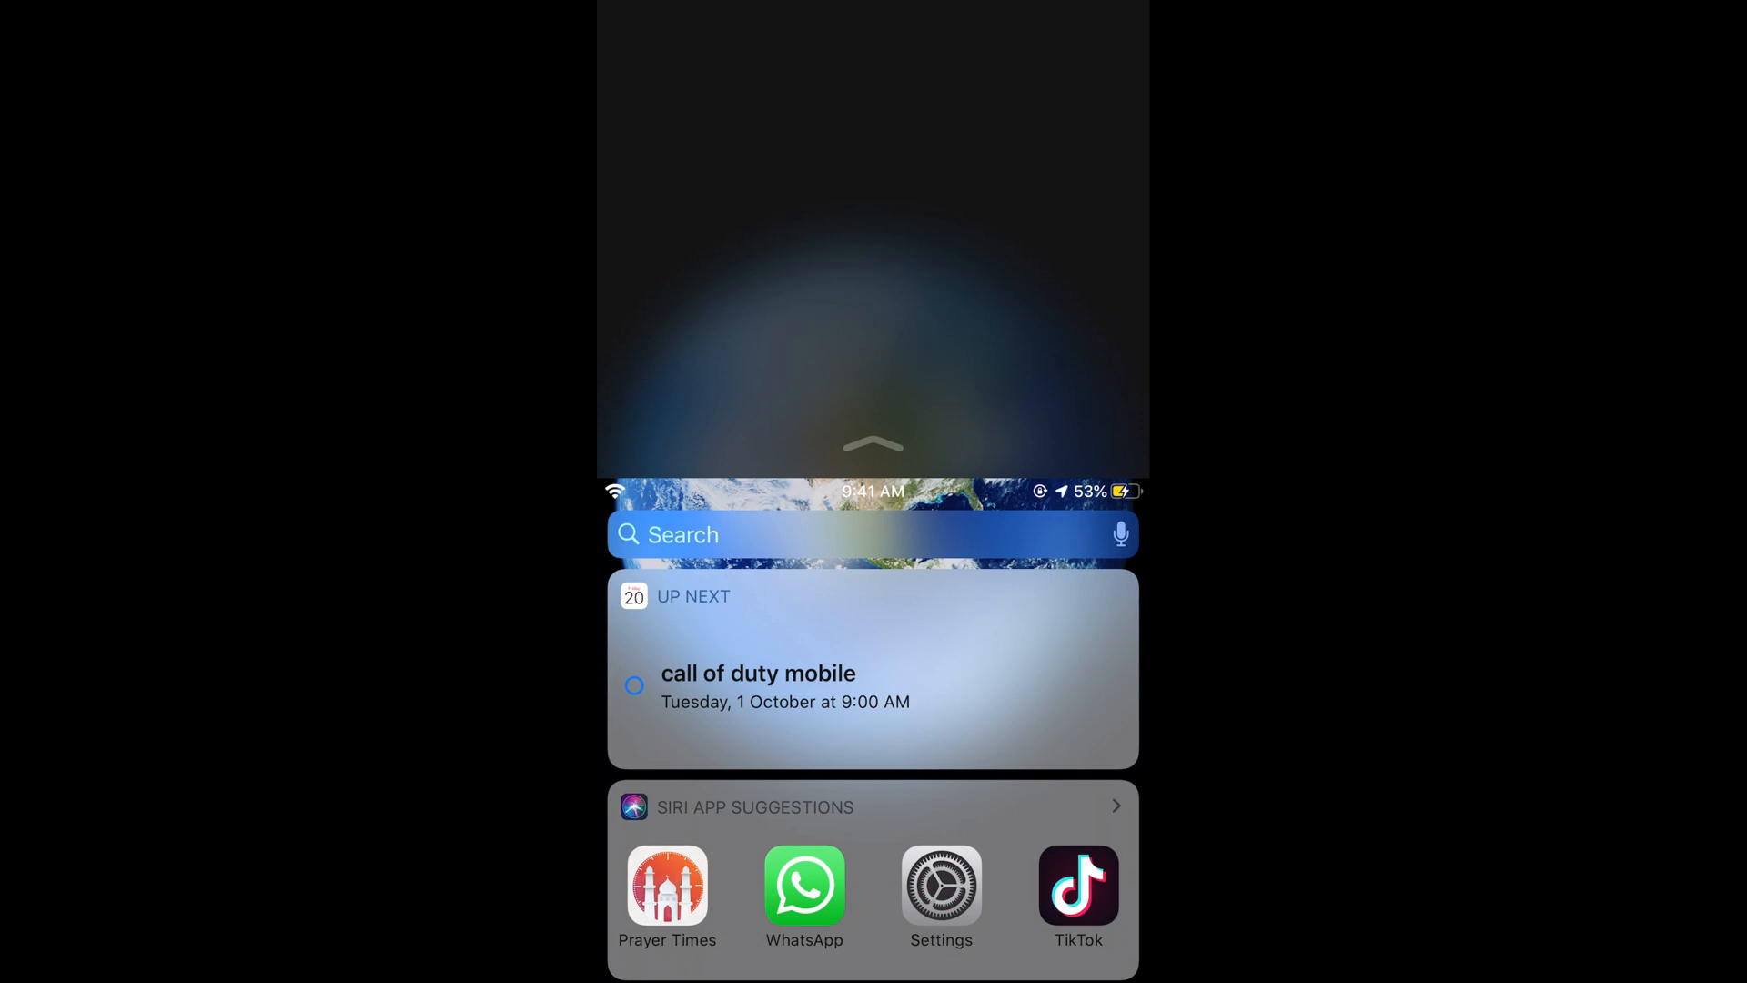
# Step: Scroll back down to the Touch settings showing Reachability switched on
pyautogui.scroll(-3)
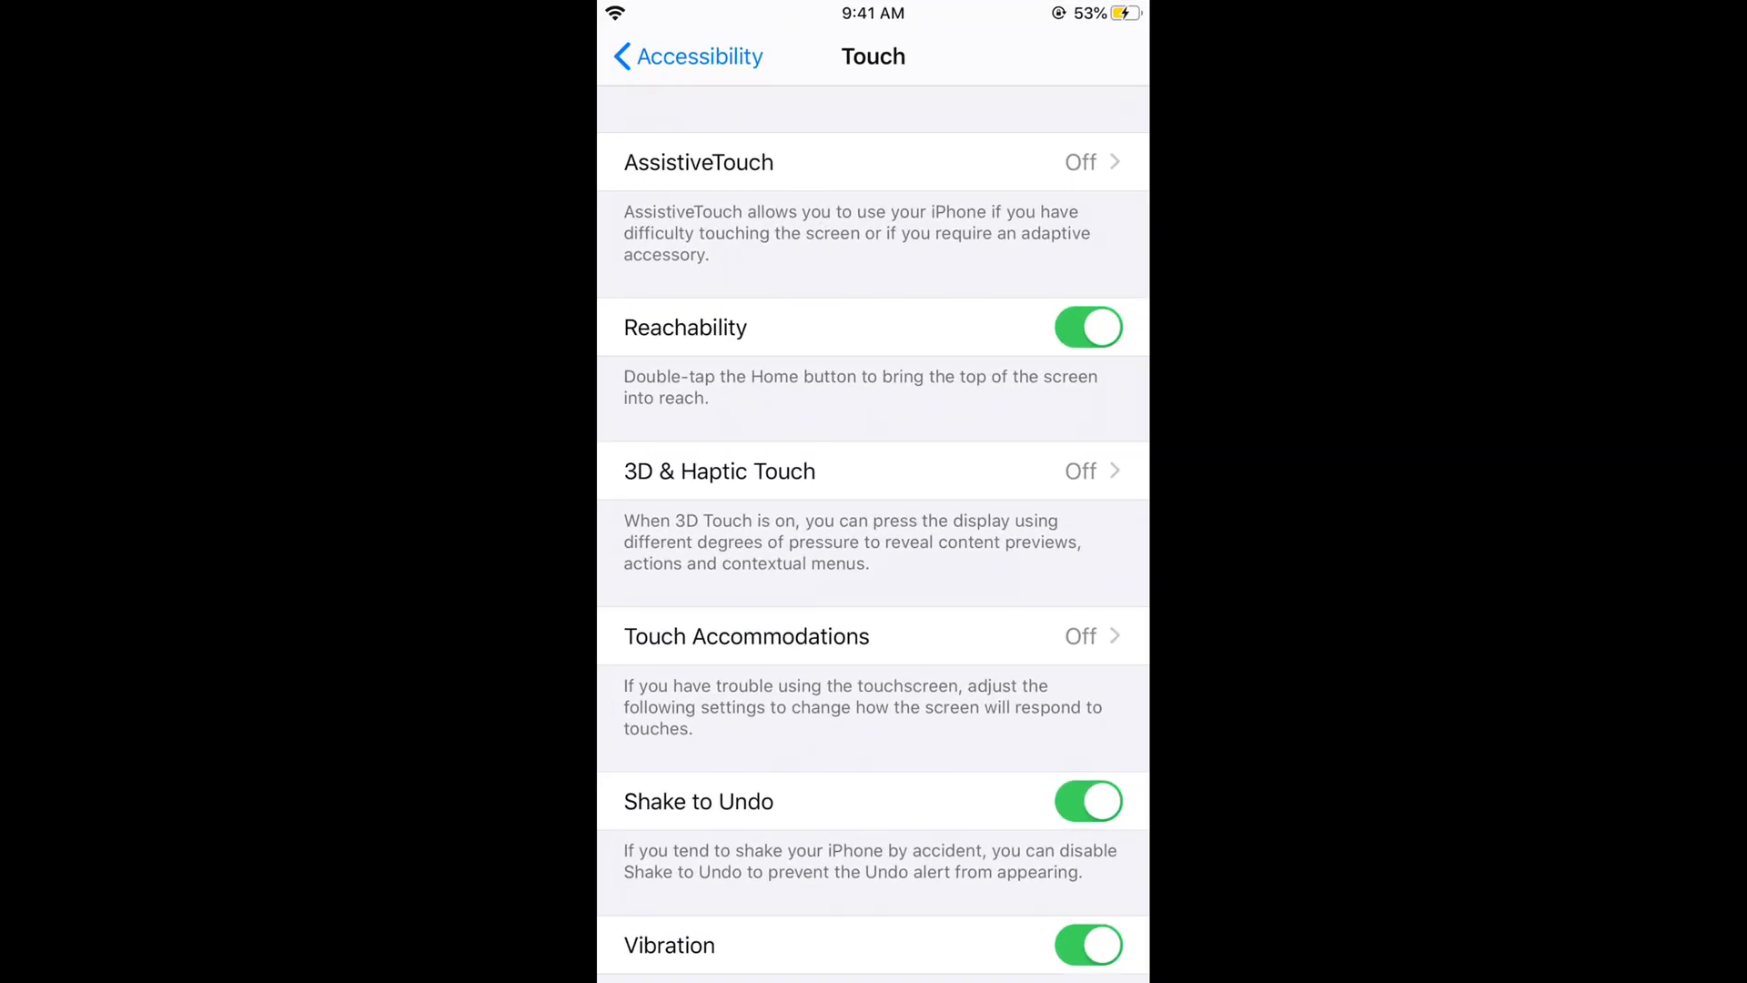
# Step: Leave Settings via the Home button and dismiss Control Center to land on the home screen
pyautogui.press('home')
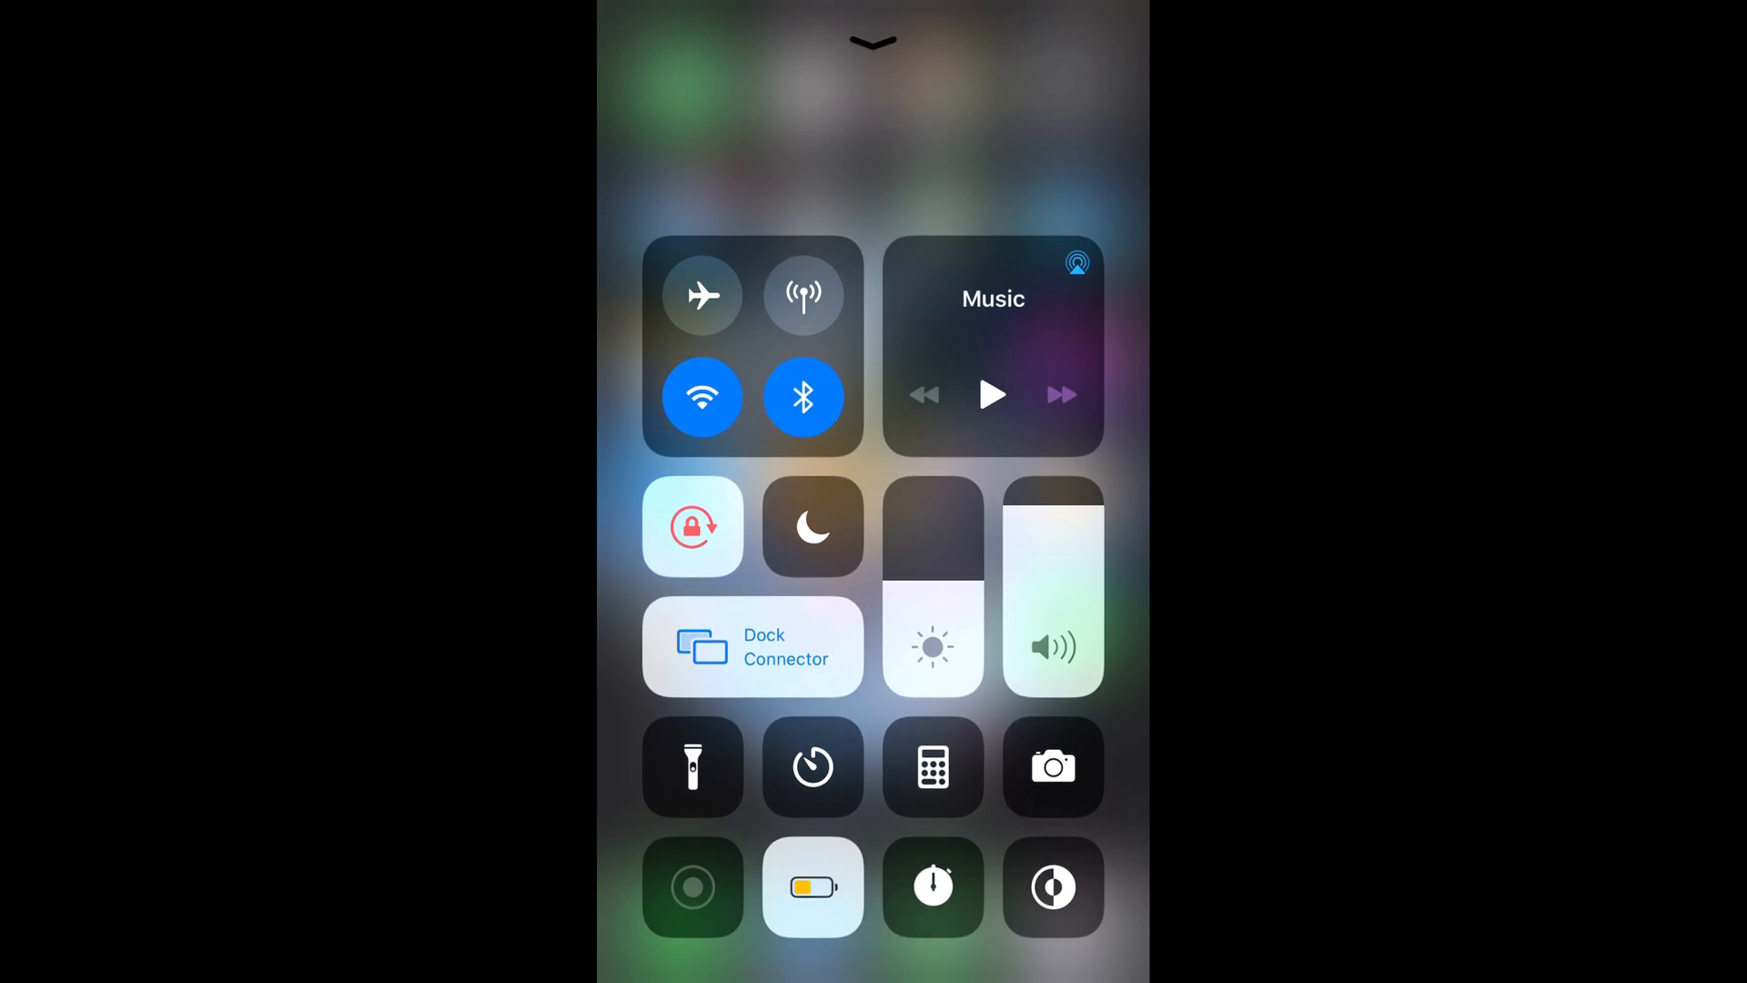
pyautogui.click(872, 42)
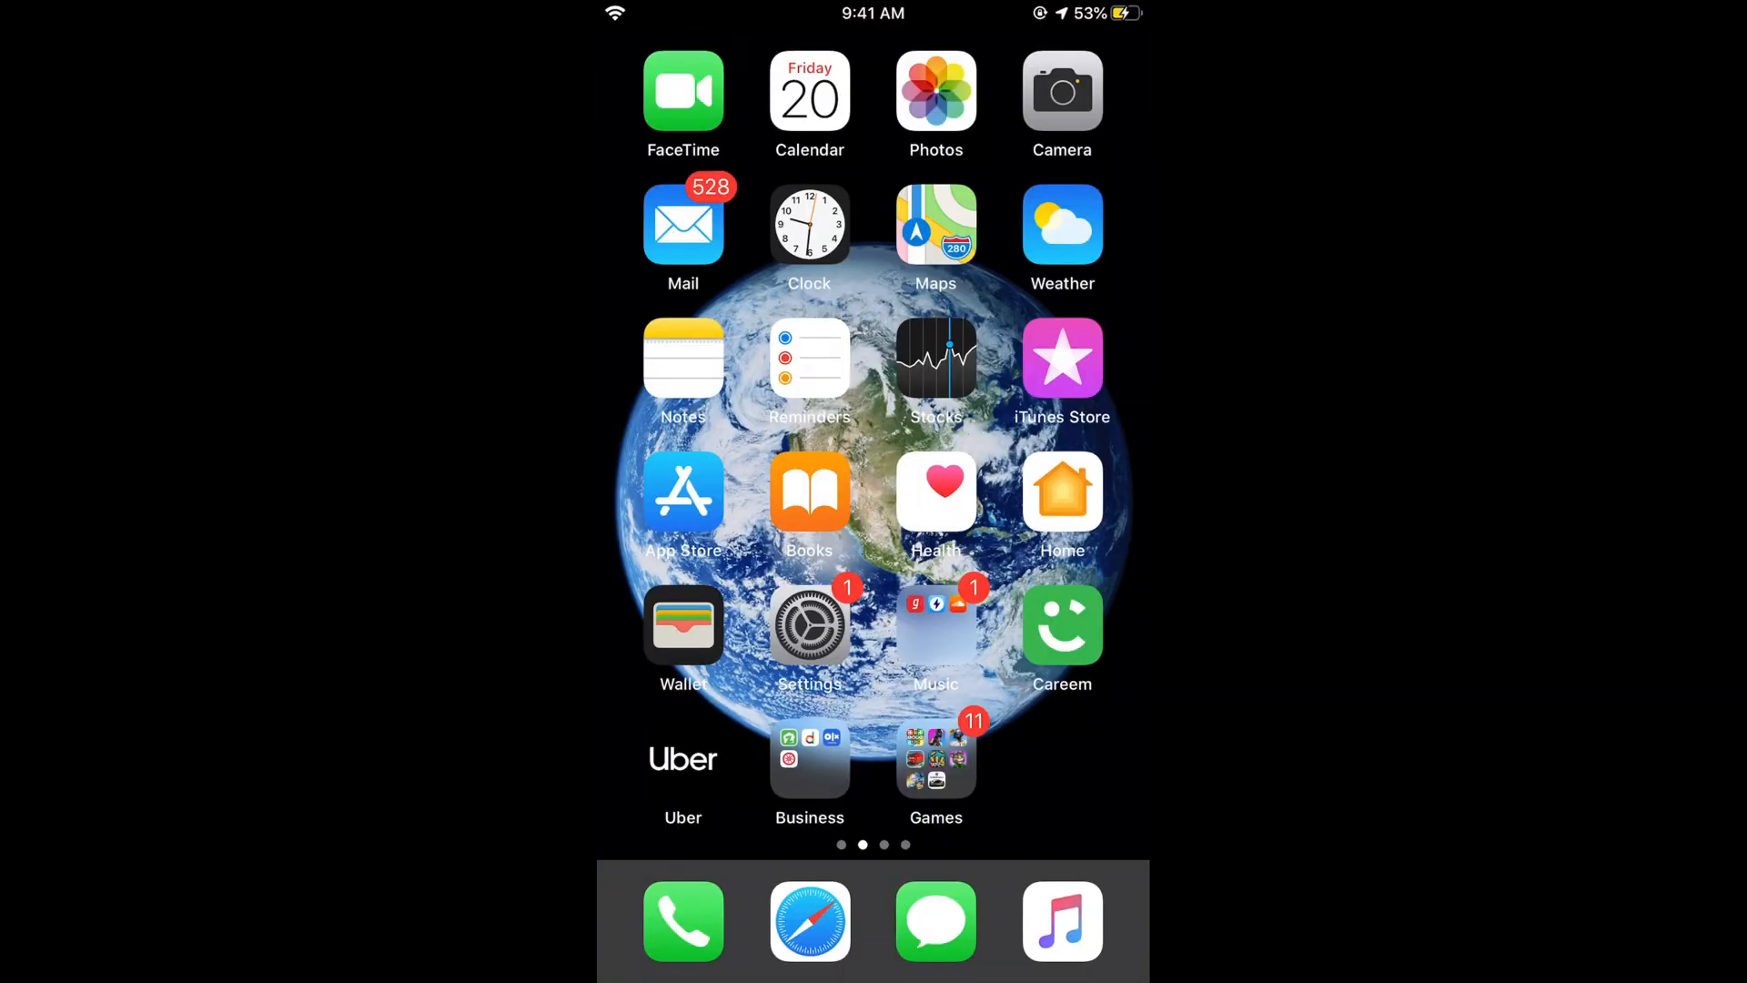